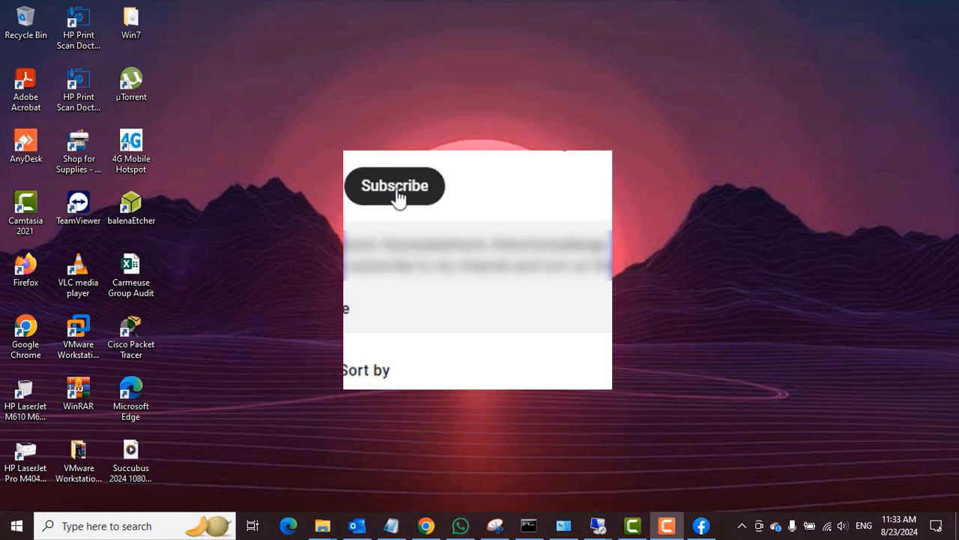
left_click(394, 186)
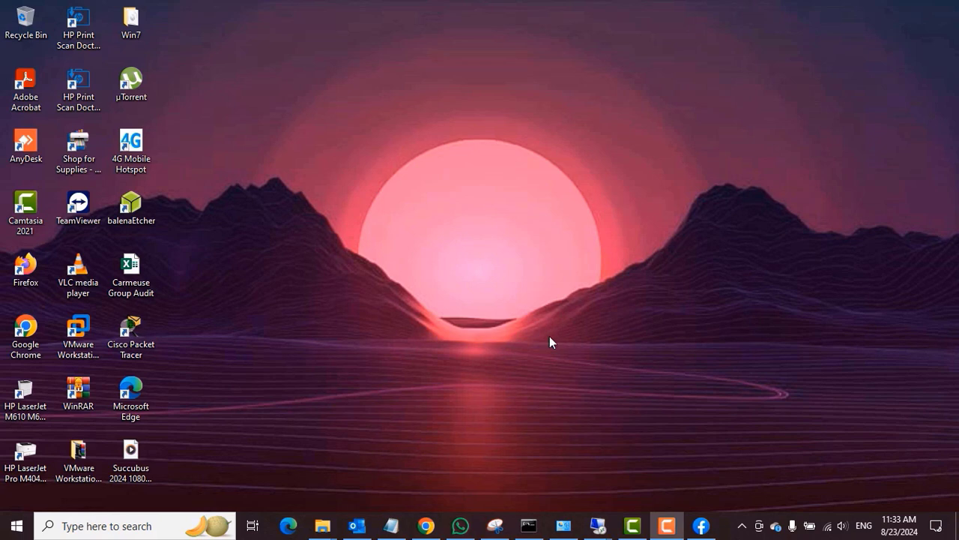
right_click(552, 342)
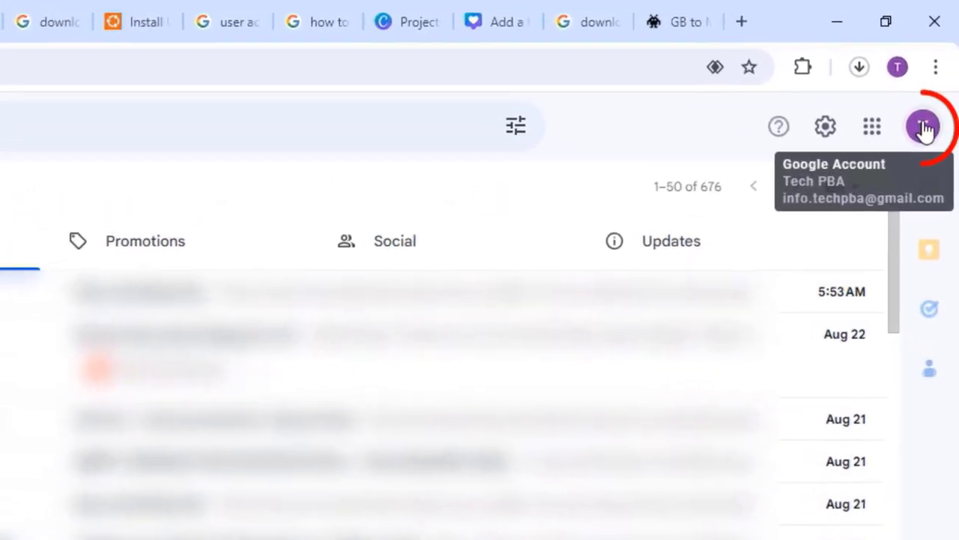
left_click(924, 126)
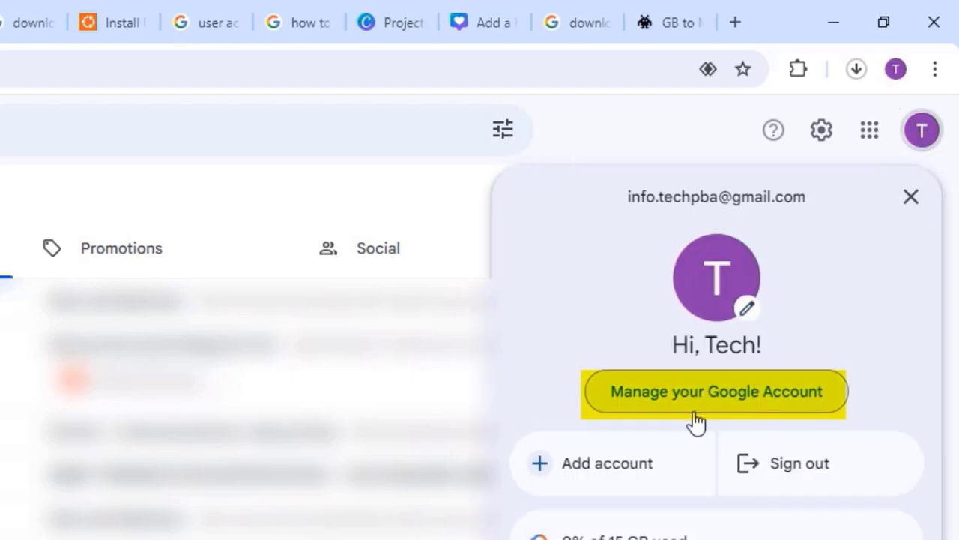
left_click(715, 392)
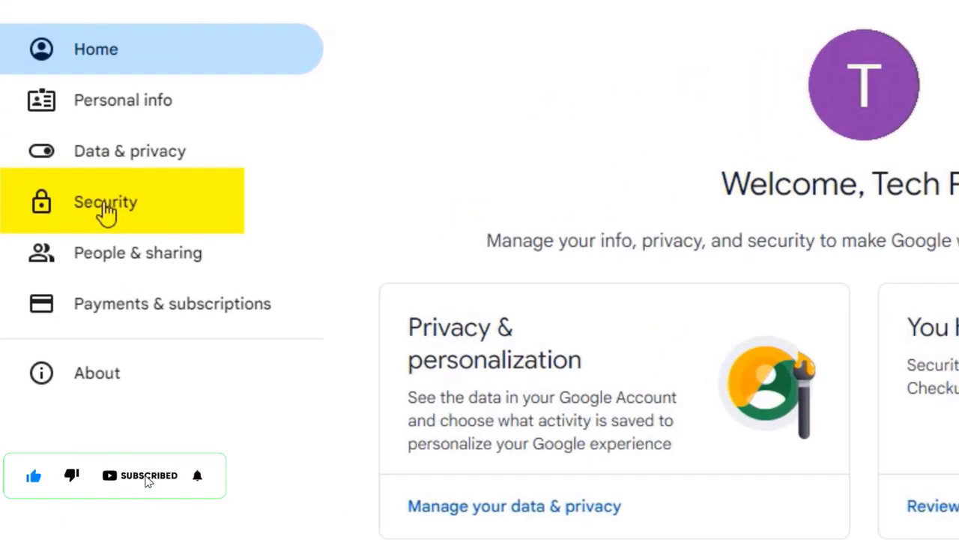
- Go to Security and locate 'Your connections to third-party apps & services'
left_click(105, 201)
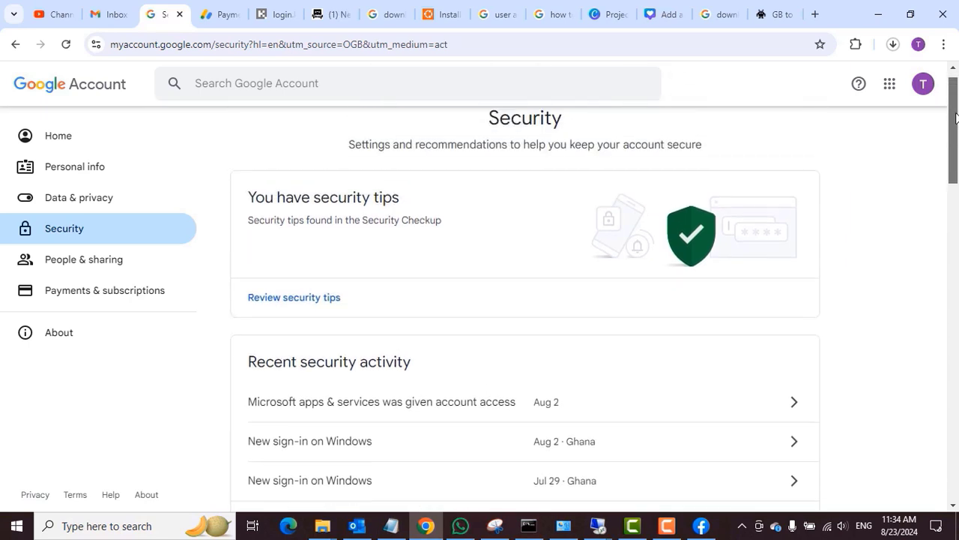
scroll("down", 3)
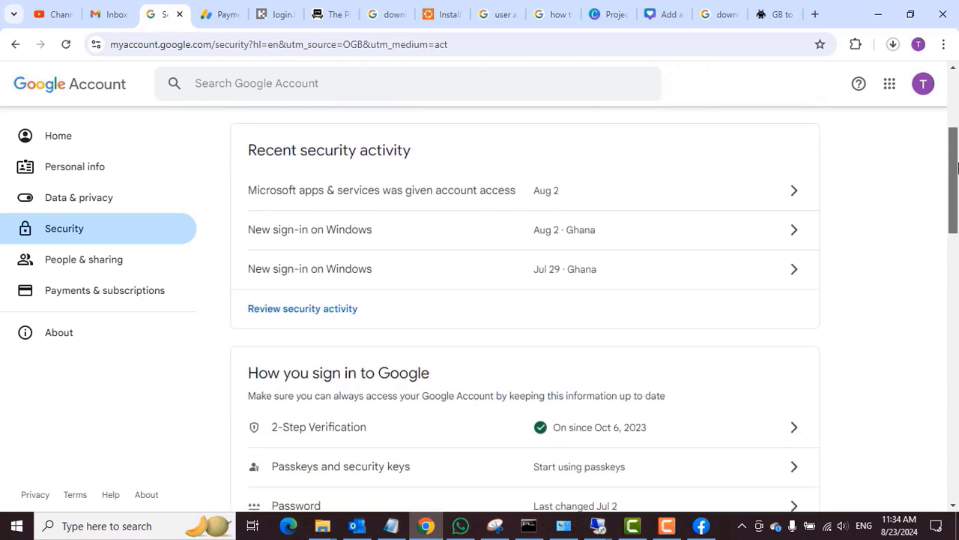
scroll("down", 3)
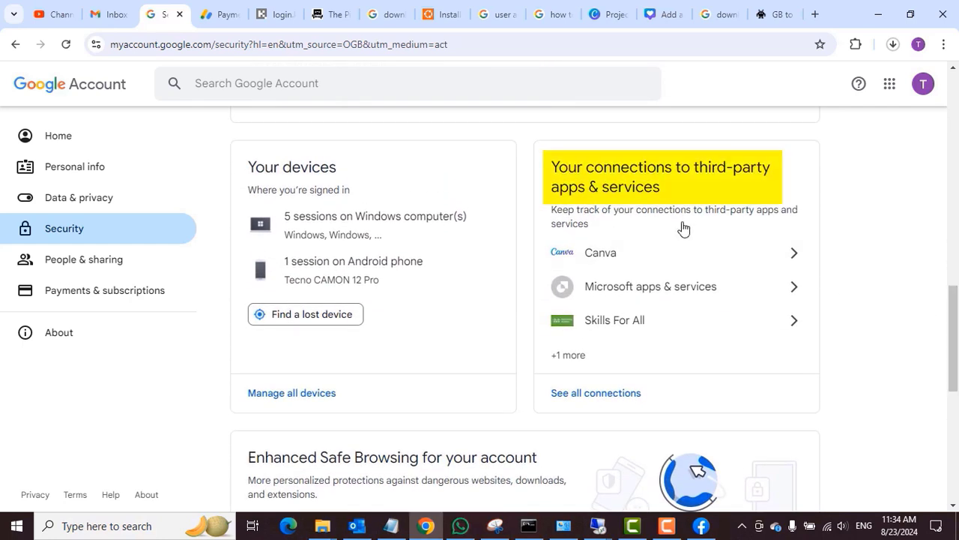
mouse_move(593, 201)
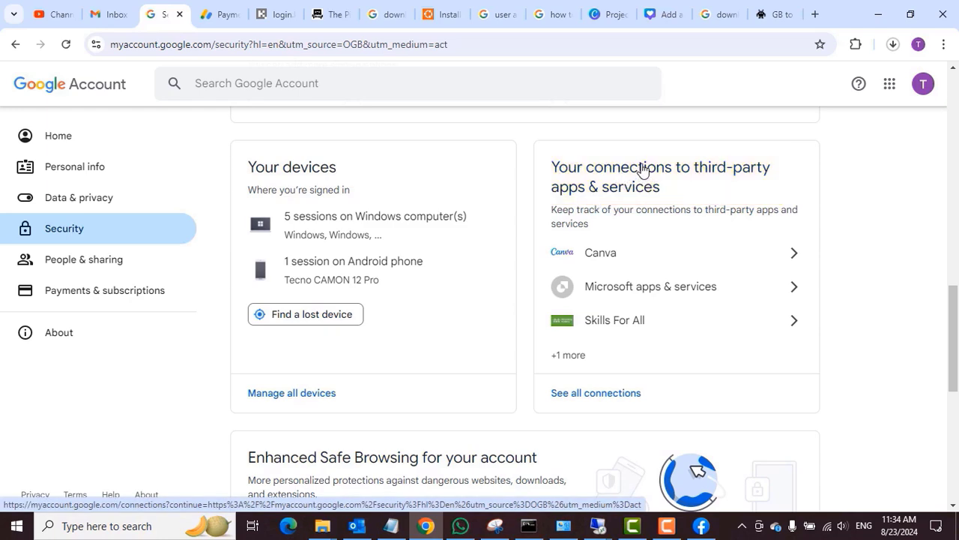
- Show all four connected third-party apps and services, including TeamViewer
left_click(595, 393)
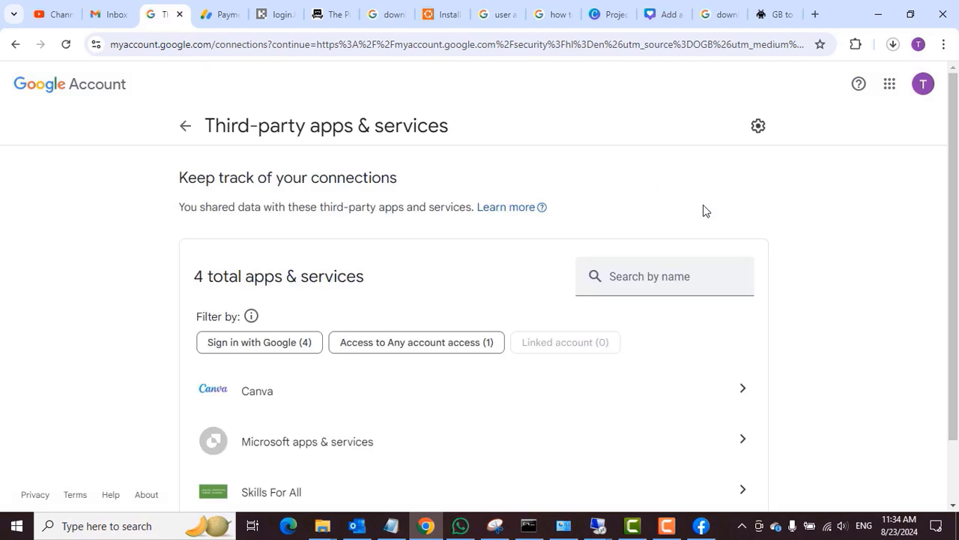
scroll("down", 3)
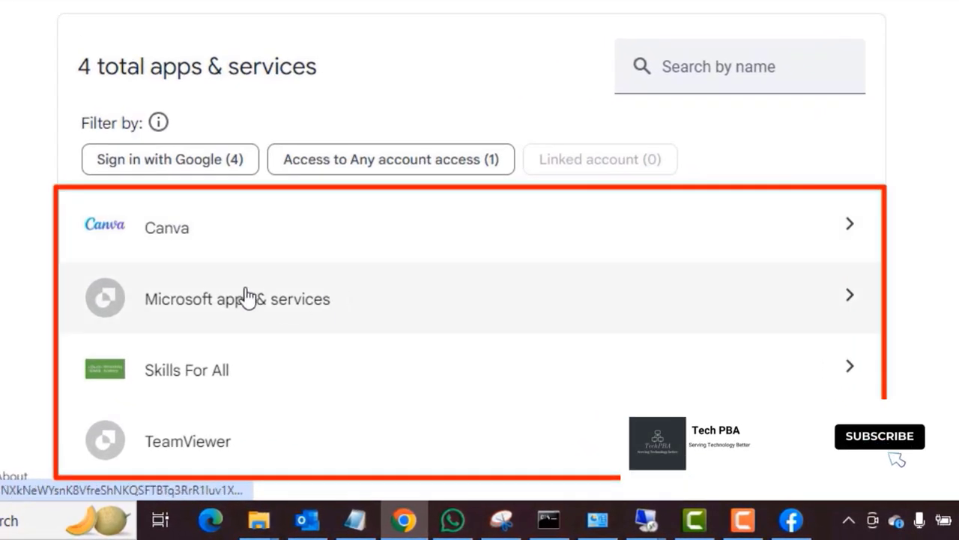
mouse_move(240, 368)
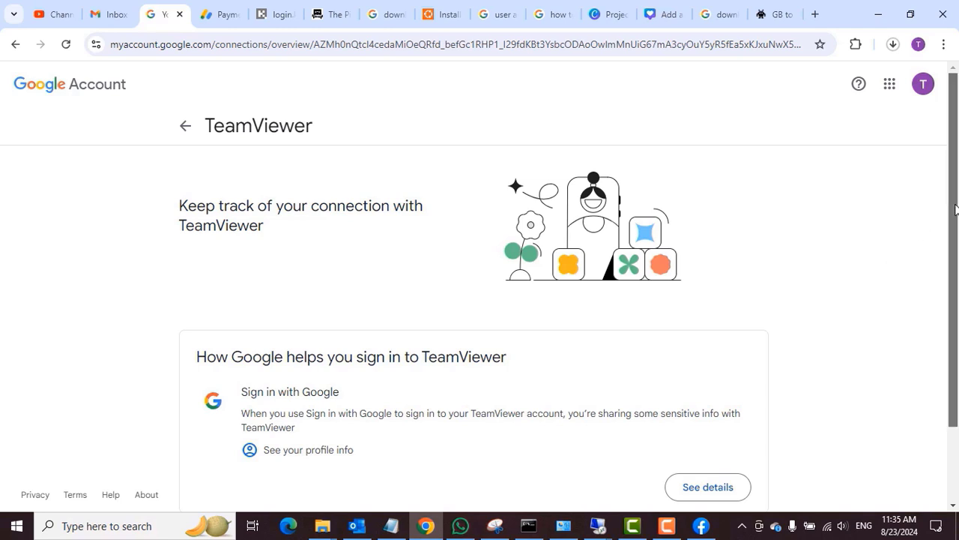
scroll("down", 3)
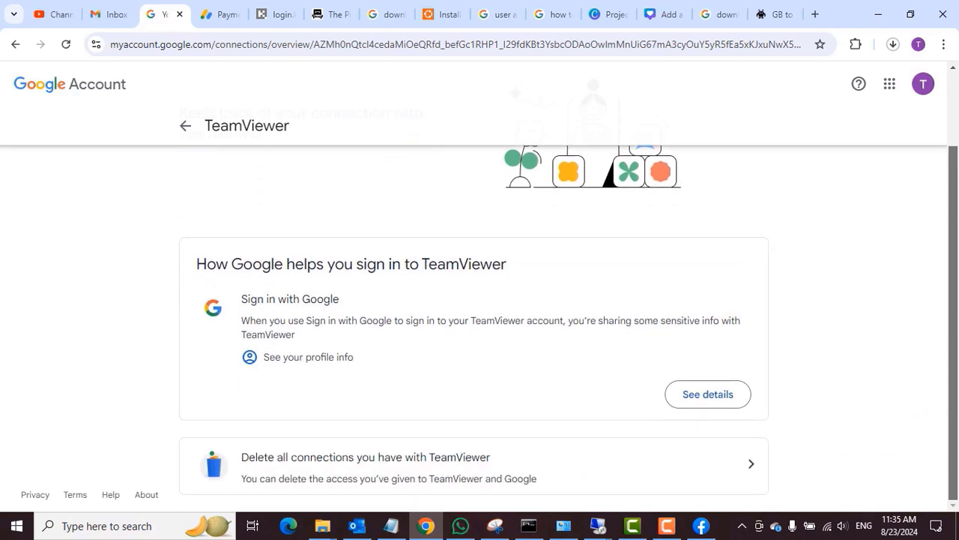
scroll("up", 3)
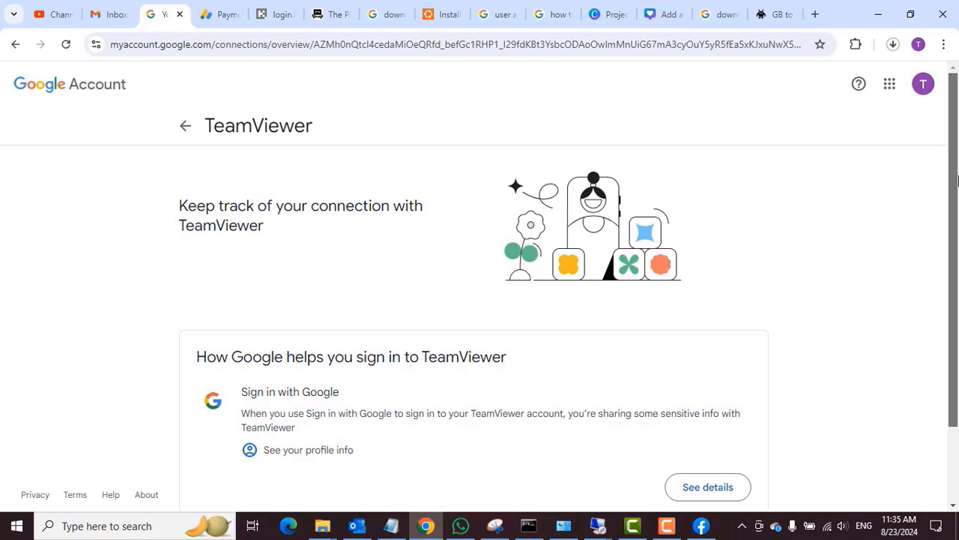
mouse_move(341, 222)
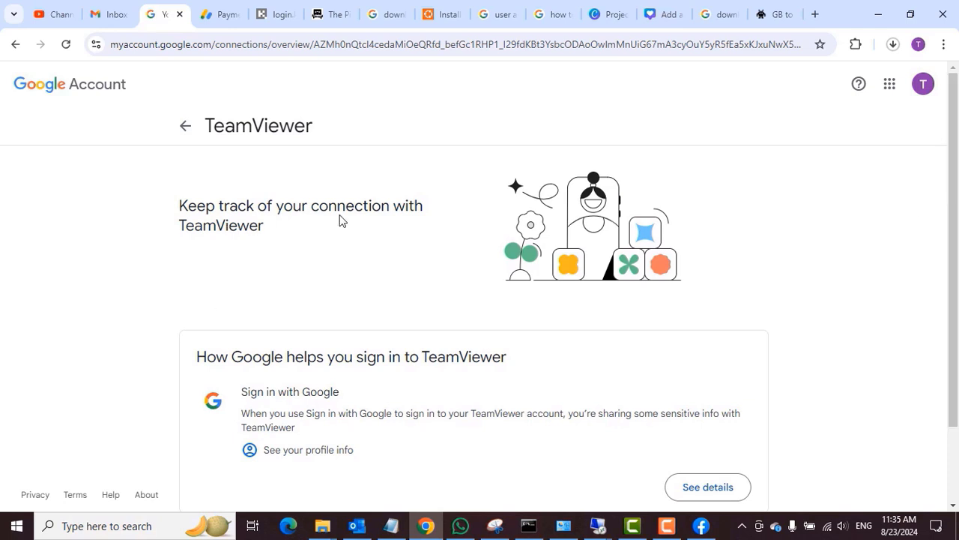
mouse_move(929, 272)
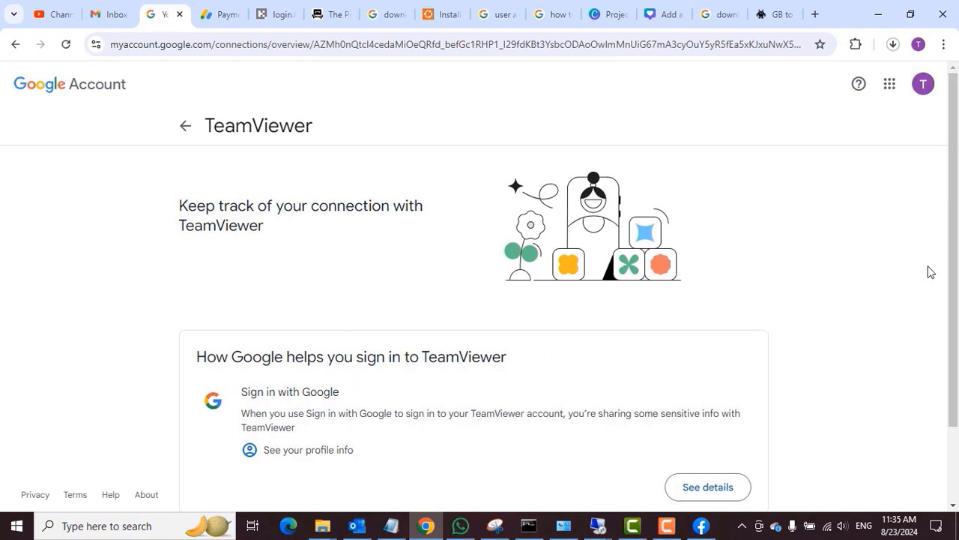
scroll("down", 3)
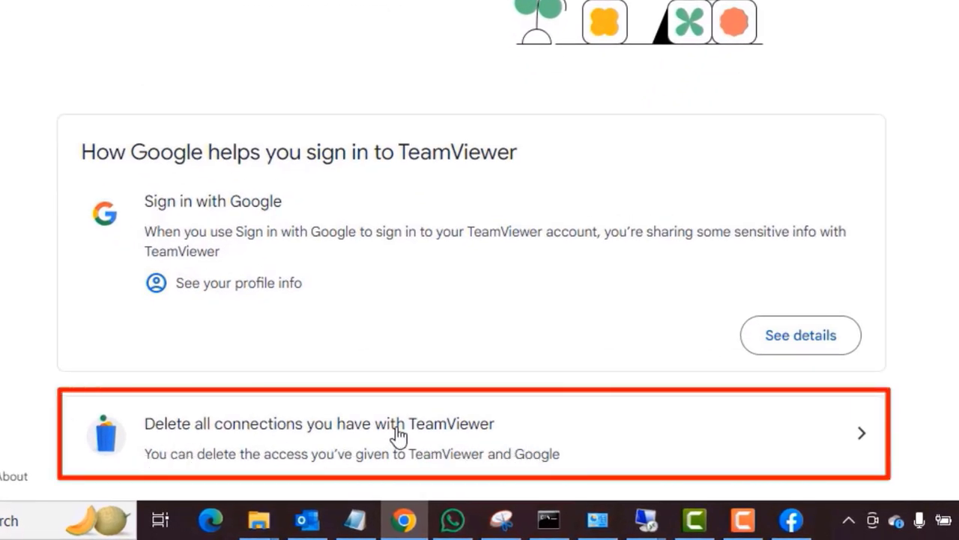
- Delete all connections with TeamViewer and confirm the removal
left_click(398, 433)
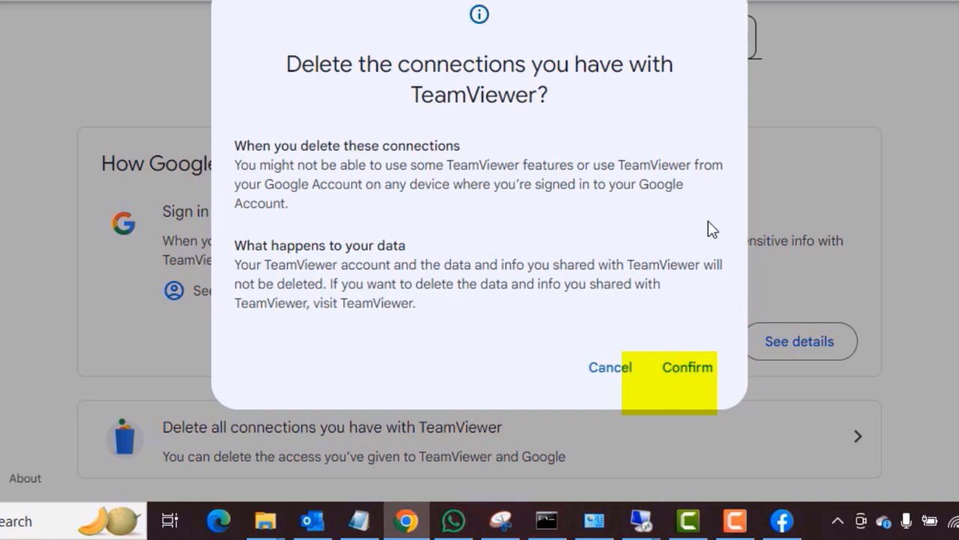
left_click(687, 365)
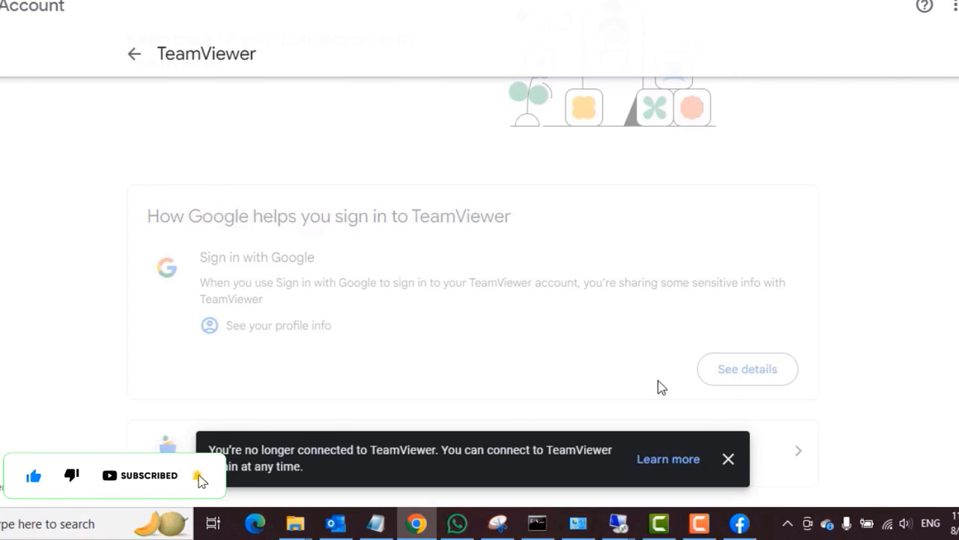
mouse_move(326, 465)
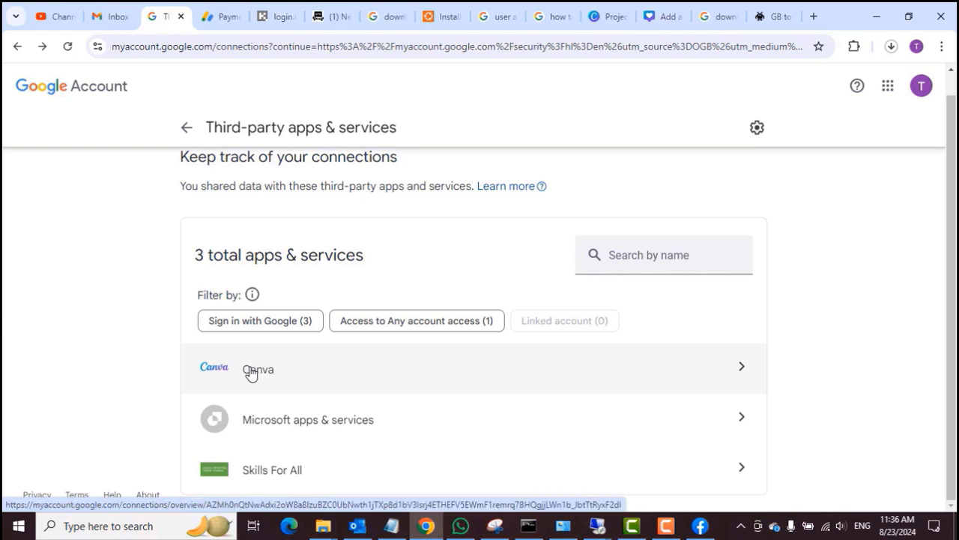
mouse_move(605, 145)
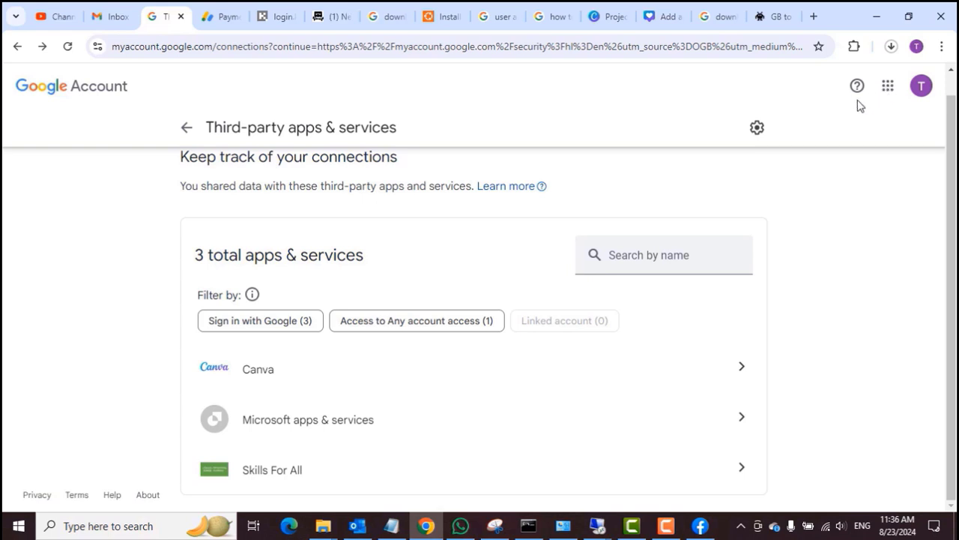
mouse_move(861, 102)
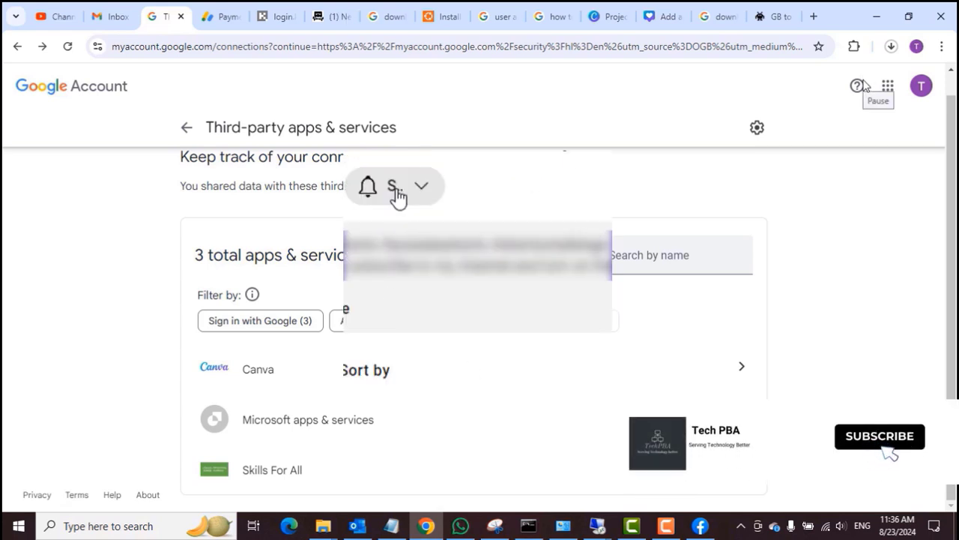
left_click(879, 436)
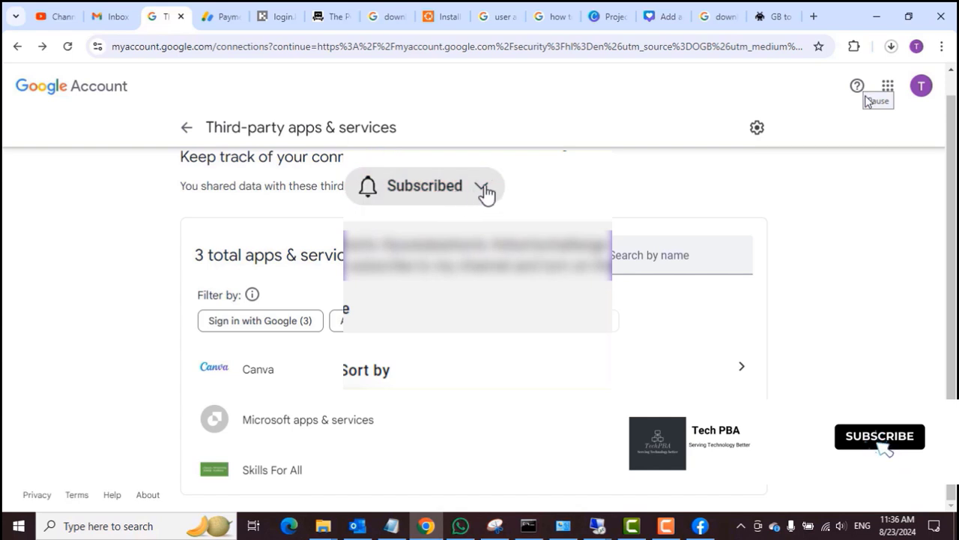